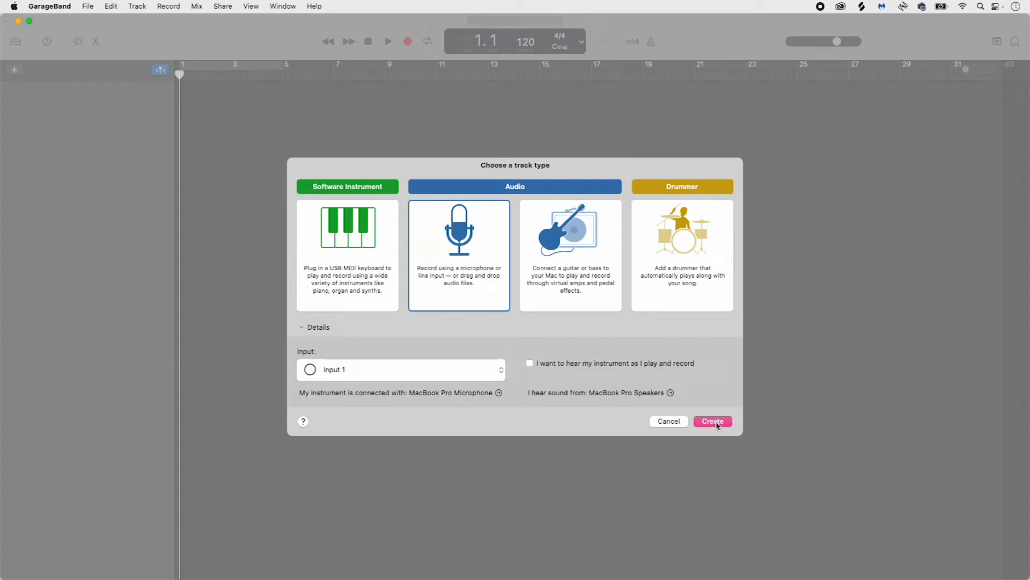
Create a new empty audio track (Audio 1) from the track type chooser
left_click(712, 421)
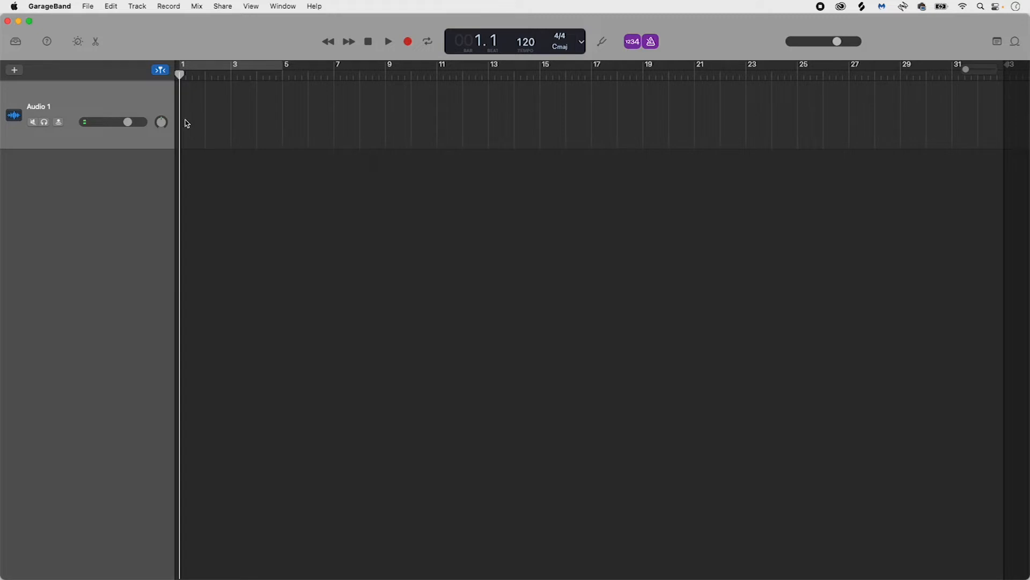
mouse_move(77, 19)
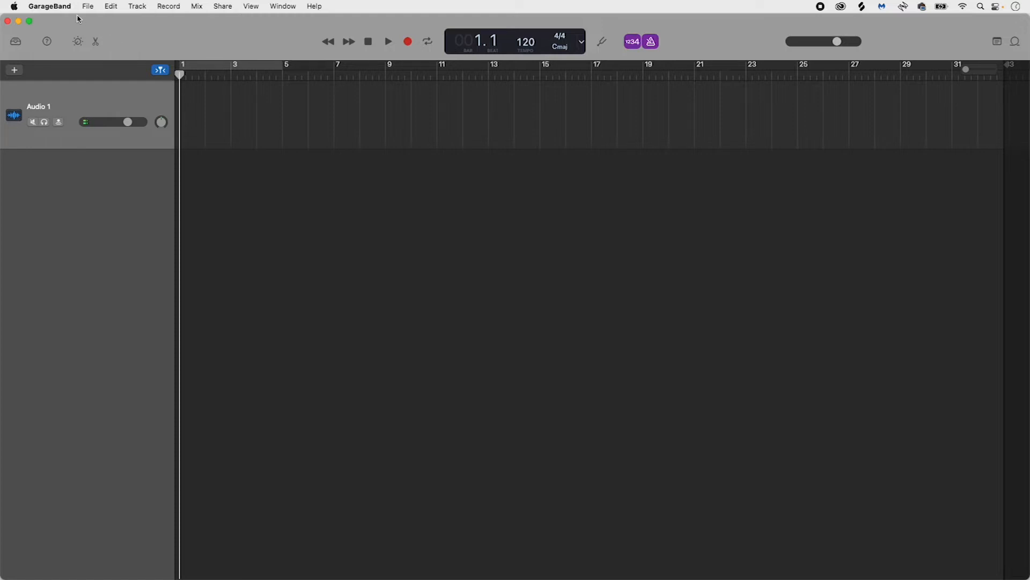
Reach the Audio/MIDI device settings in GarageBand Preferences
left_click(56, 7)
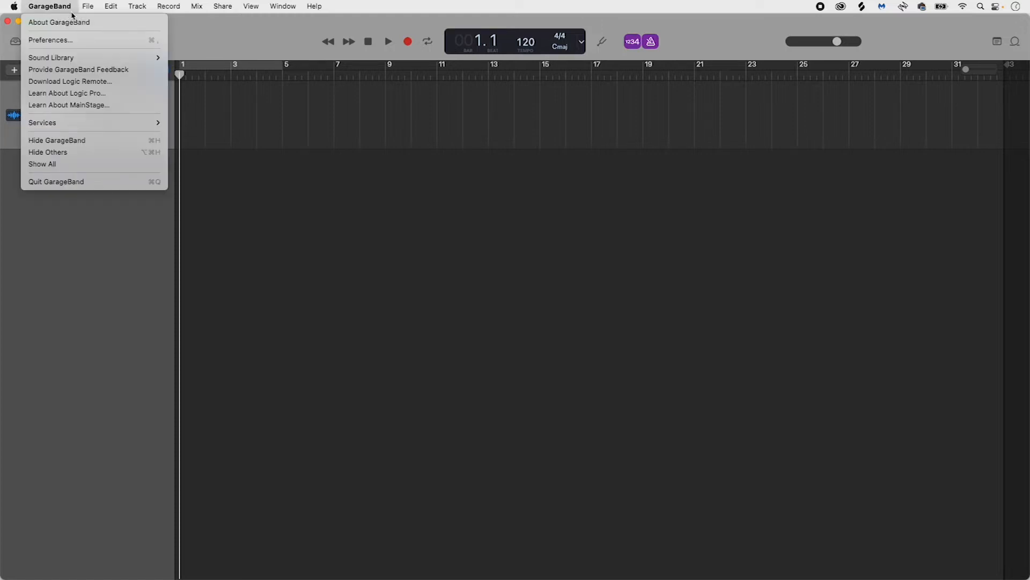
left_click(49, 40)
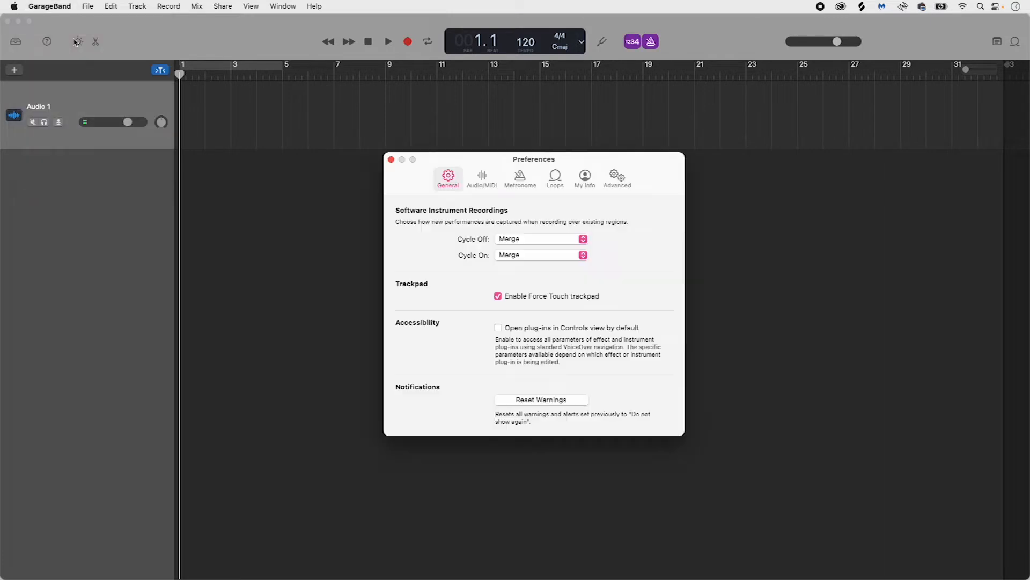
mouse_move(78, 41)
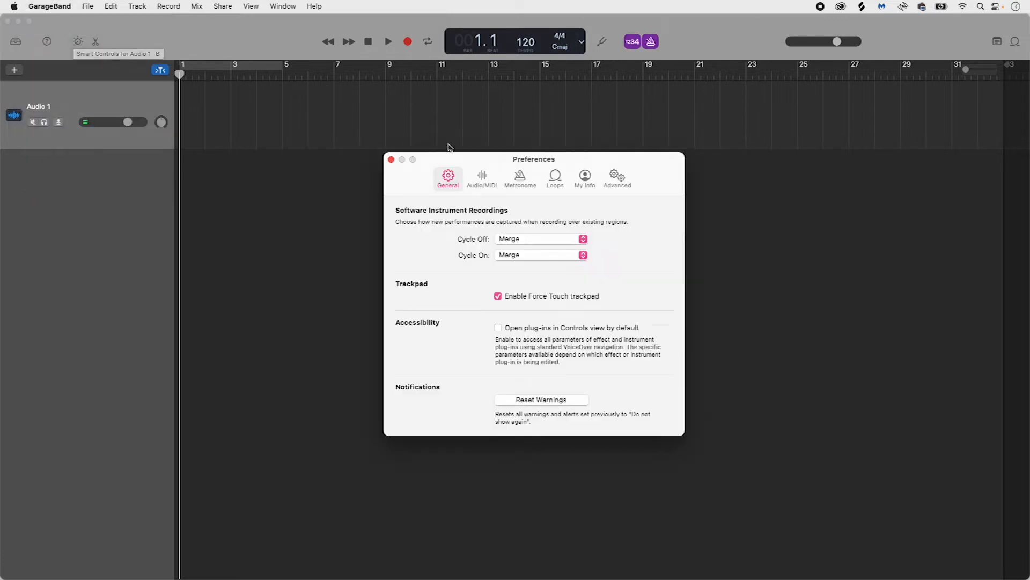
mouse_move(507, 161)
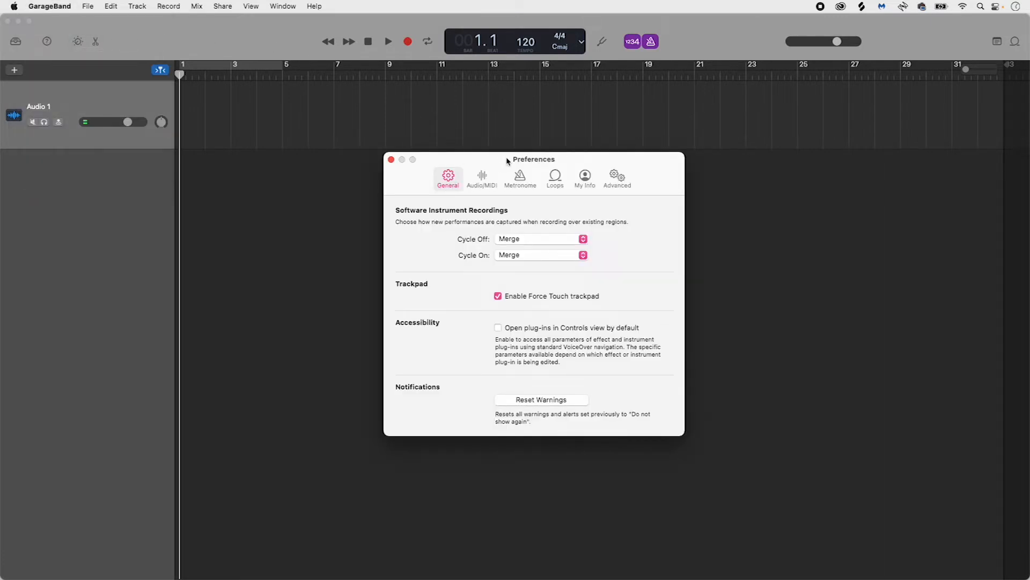
mouse_move(482, 179)
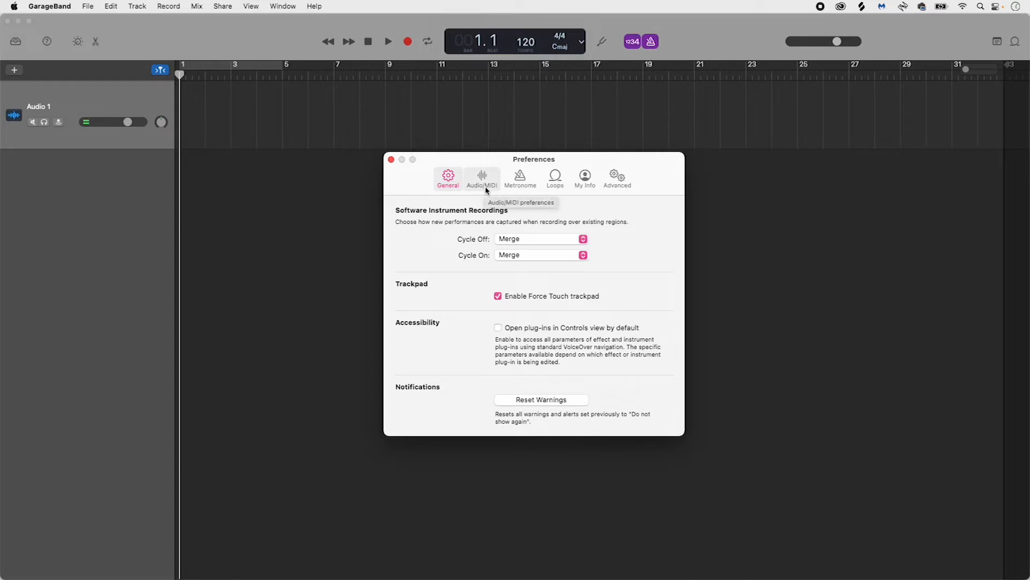
left_click(481, 178)
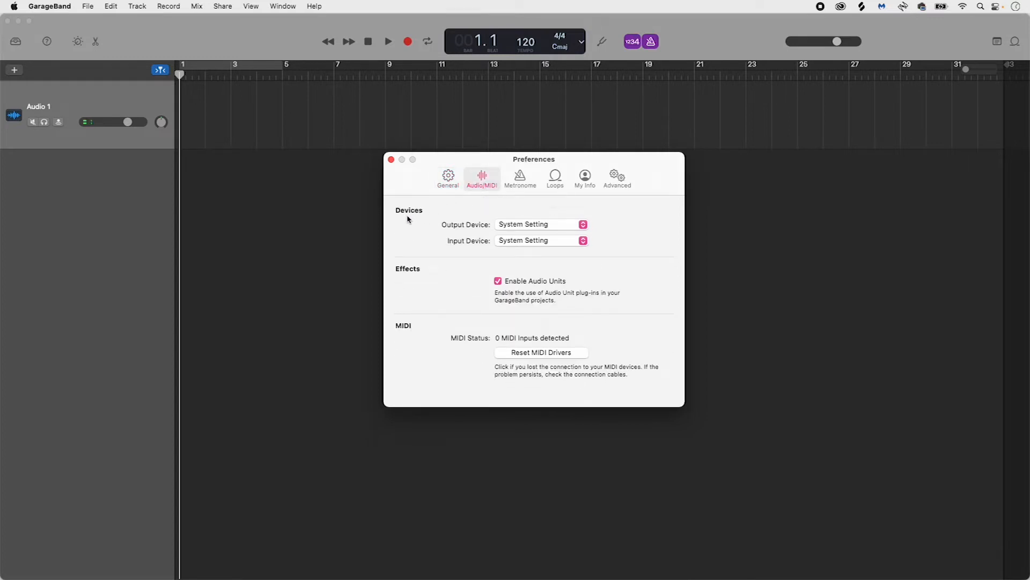
mouse_move(579, 205)
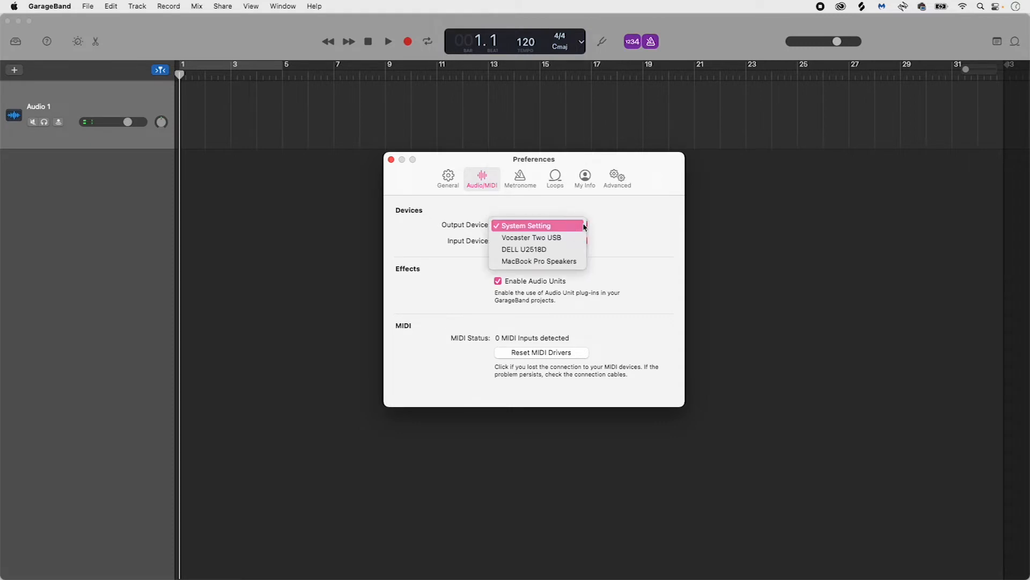
Set both Output Device and Input Device to Vocaster Two USB
left_click(532, 237)
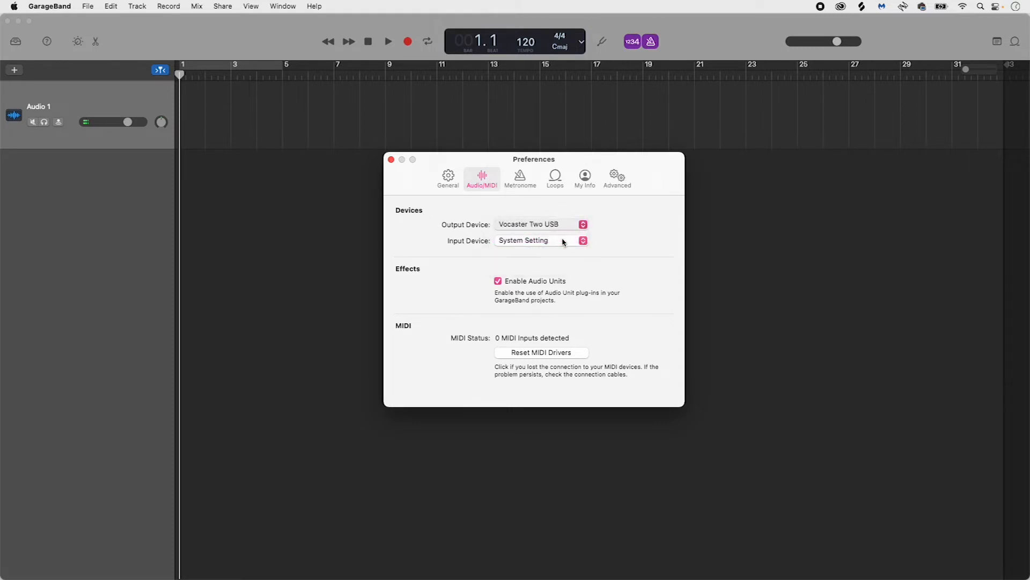
left_click(540, 240)
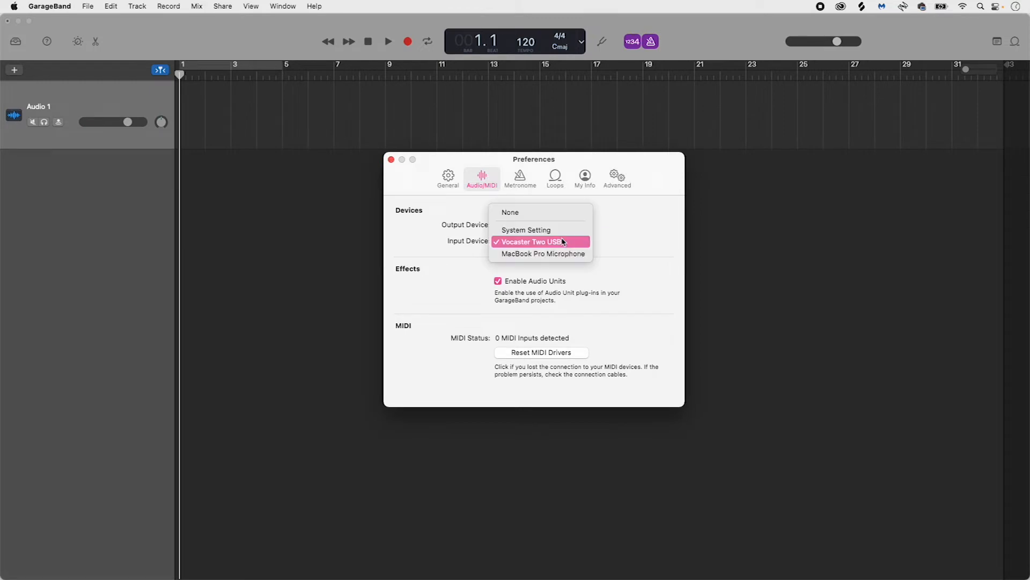
mouse_move(563, 244)
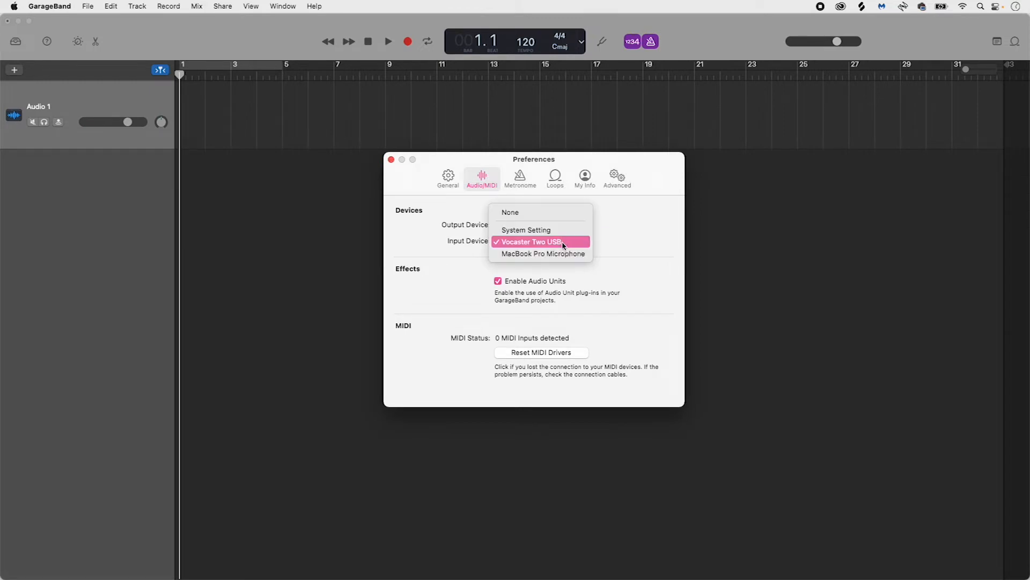
left_click(539, 241)
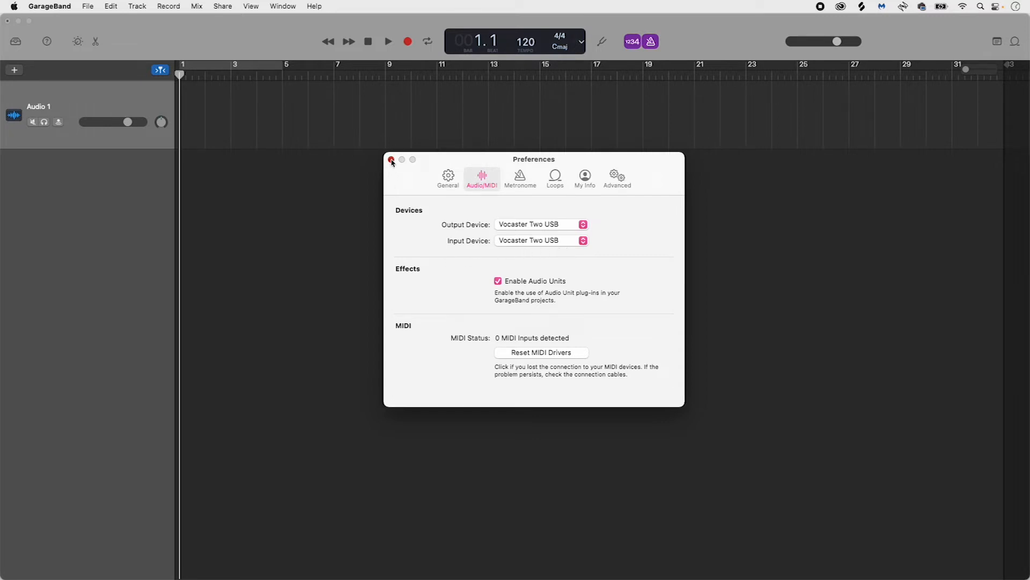
Dismiss Preferences and show the Smart Controls for the Audio 1 track
left_click(390, 159)
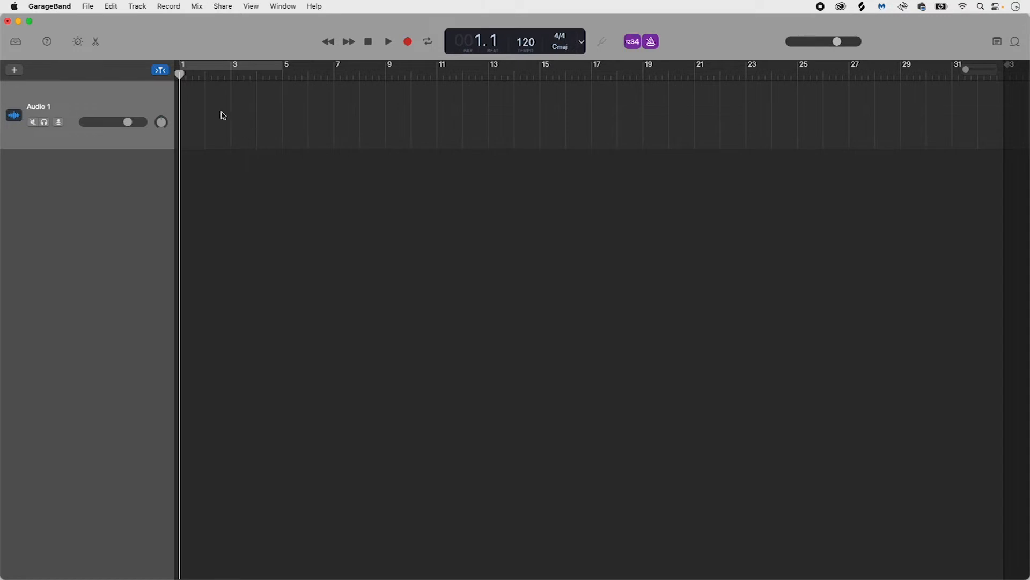
mouse_move(124, 102)
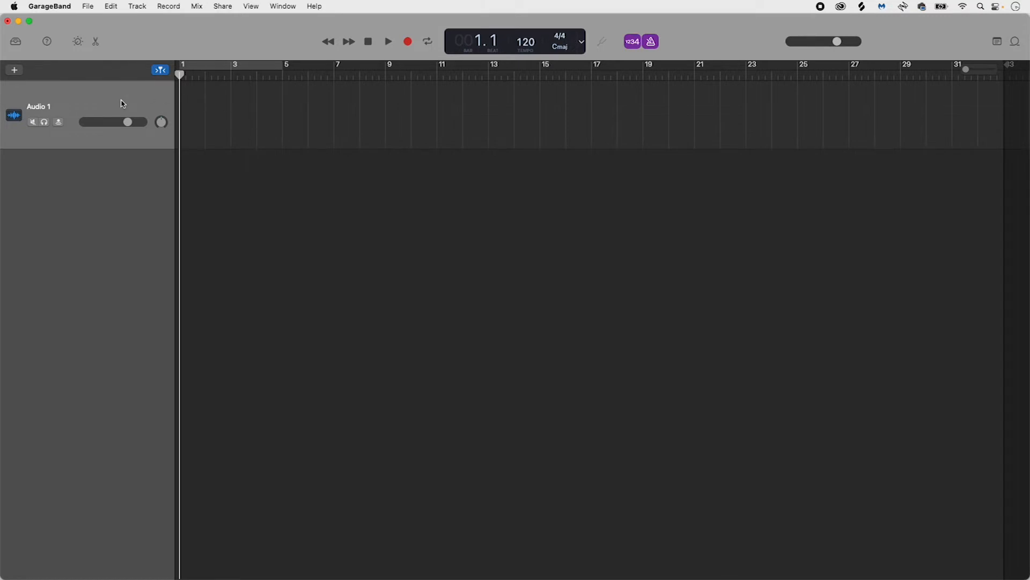
left_click(77, 40)
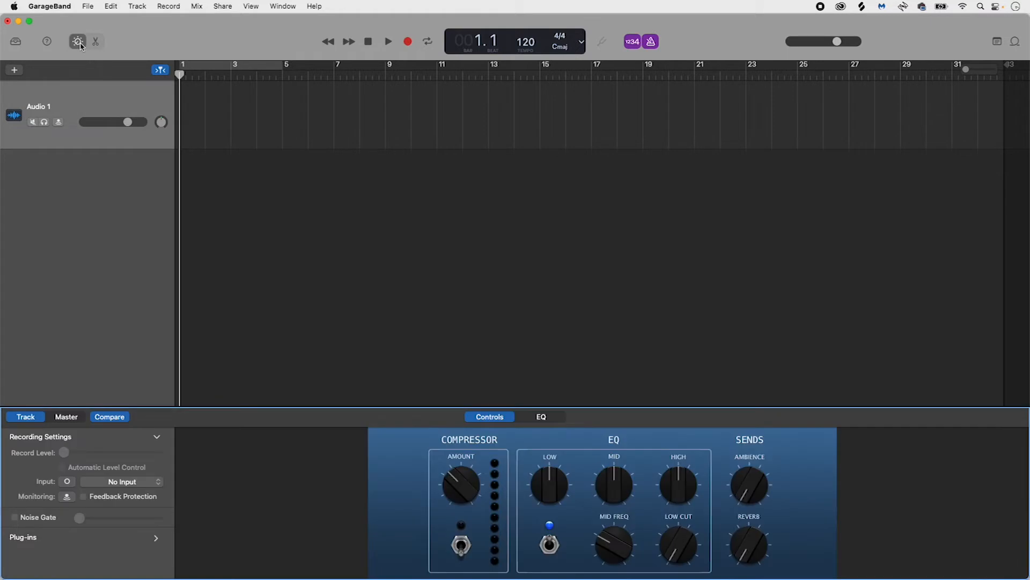
mouse_move(78, 74)
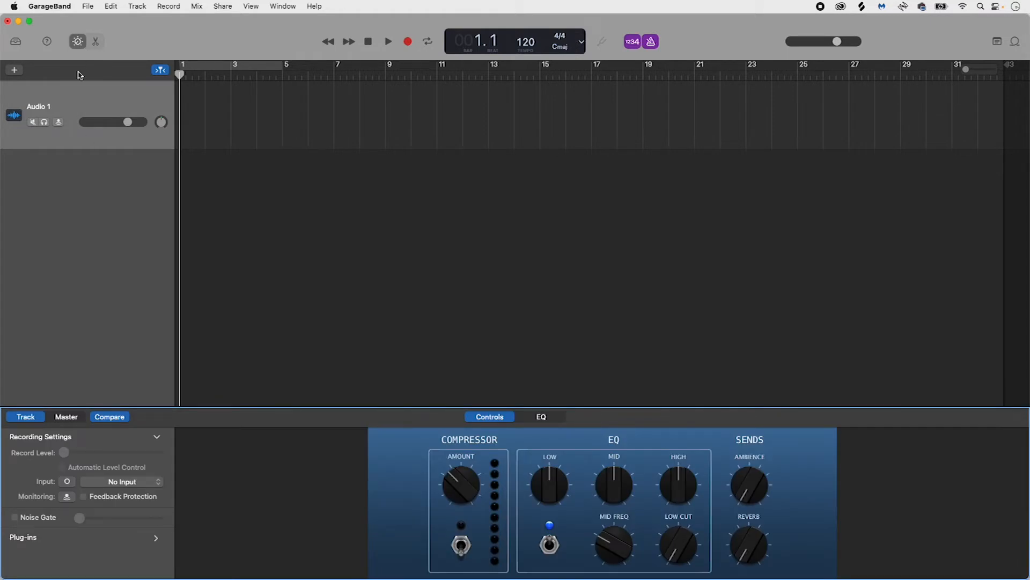
mouse_move(77, 442)
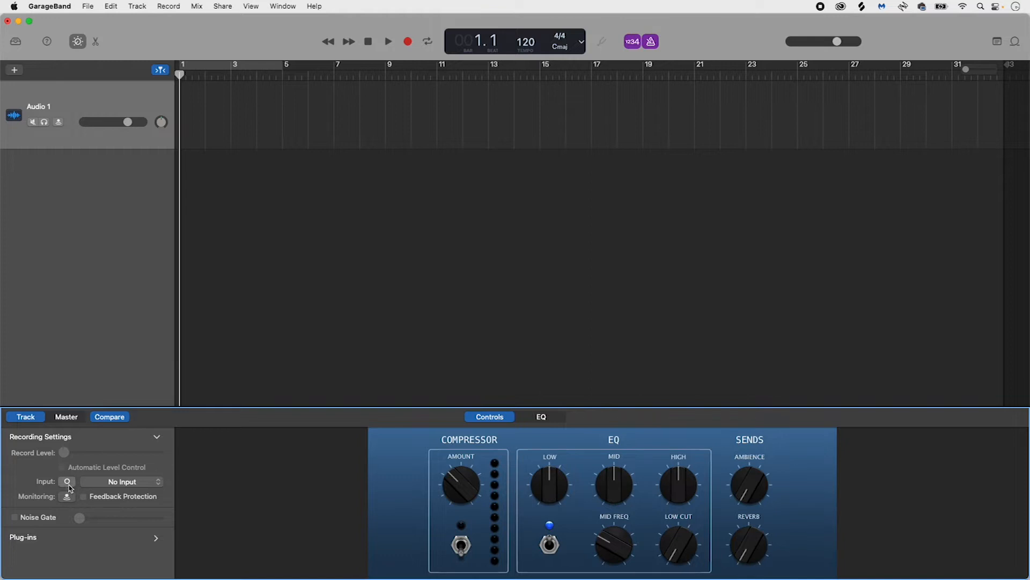
left_click(67, 481)
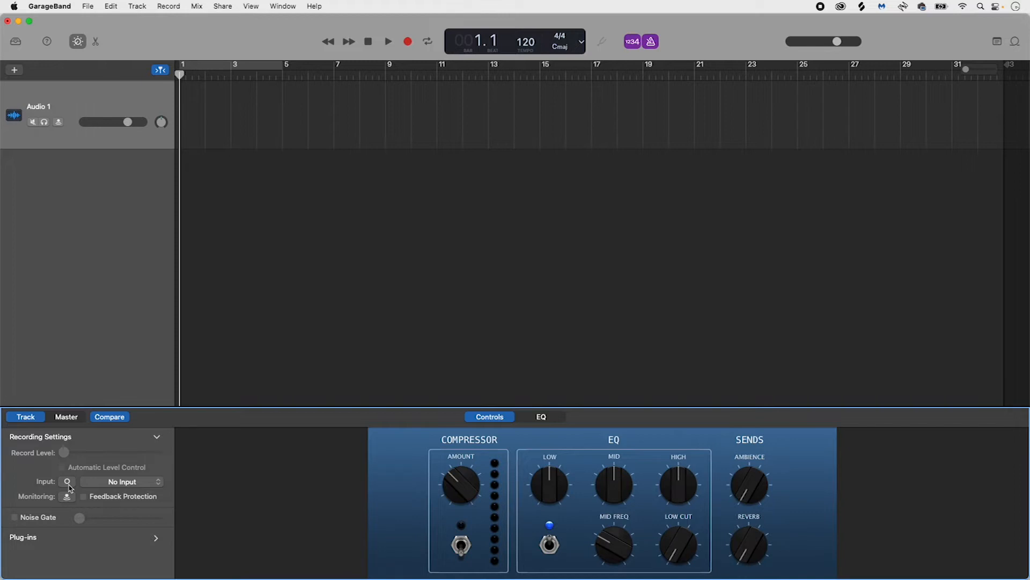
Switch the Audio 1 recording input format from mono to stereo
left_click(120, 480)
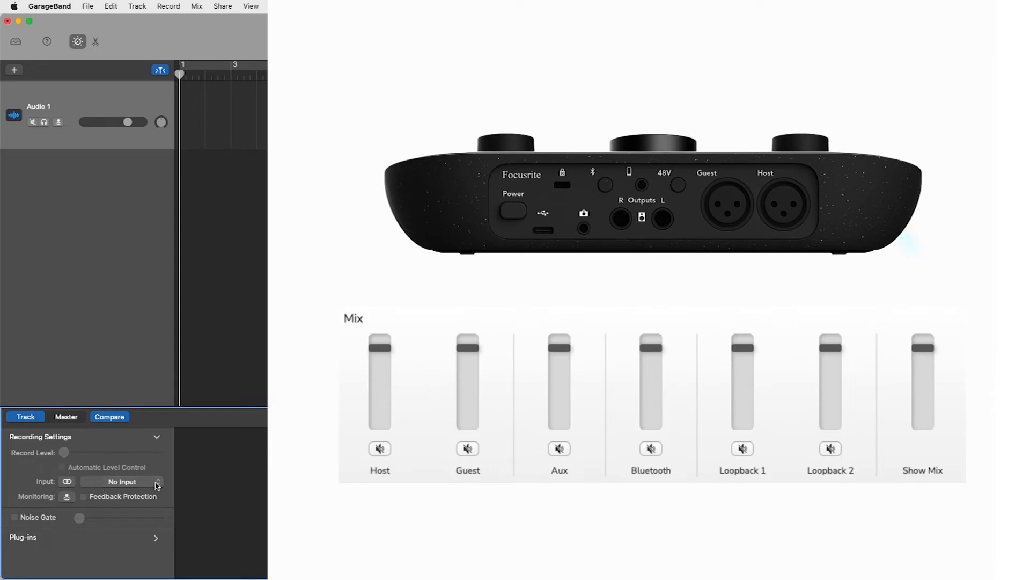
List the Vocaster Two USB stereo input channel pairs for Audio 1
left_click(123, 481)
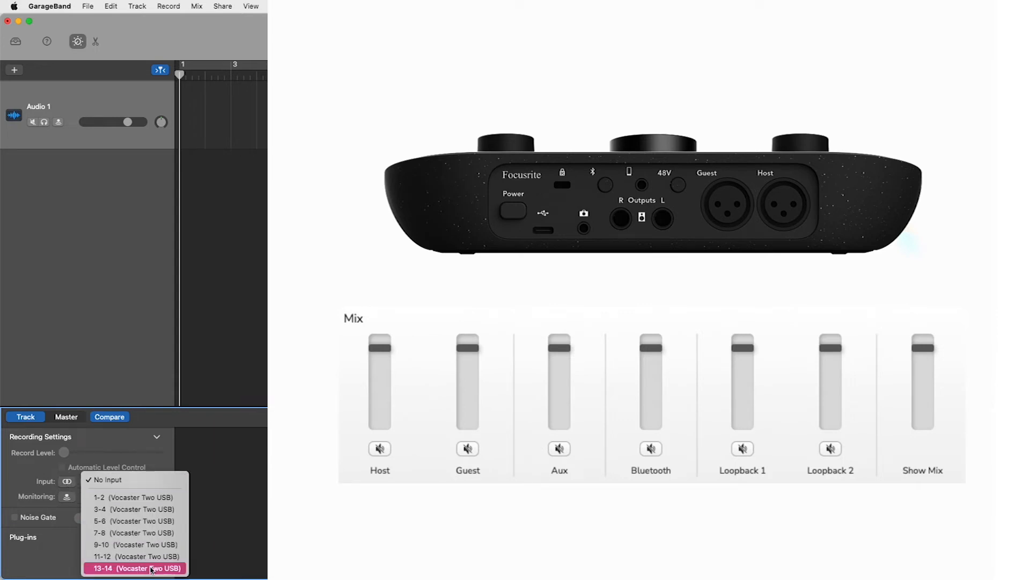
mouse_move(105, 498)
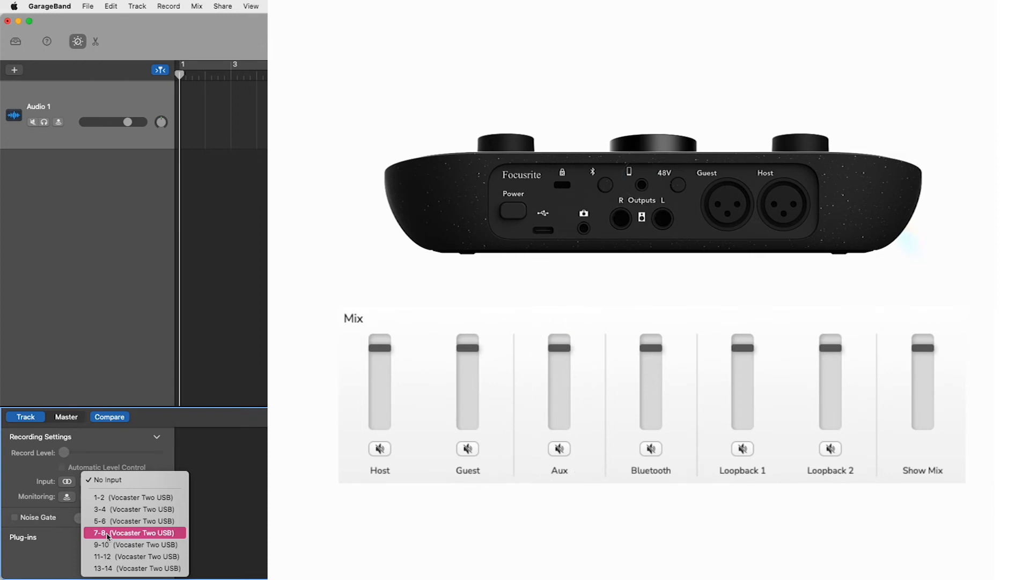
mouse_move(112, 550)
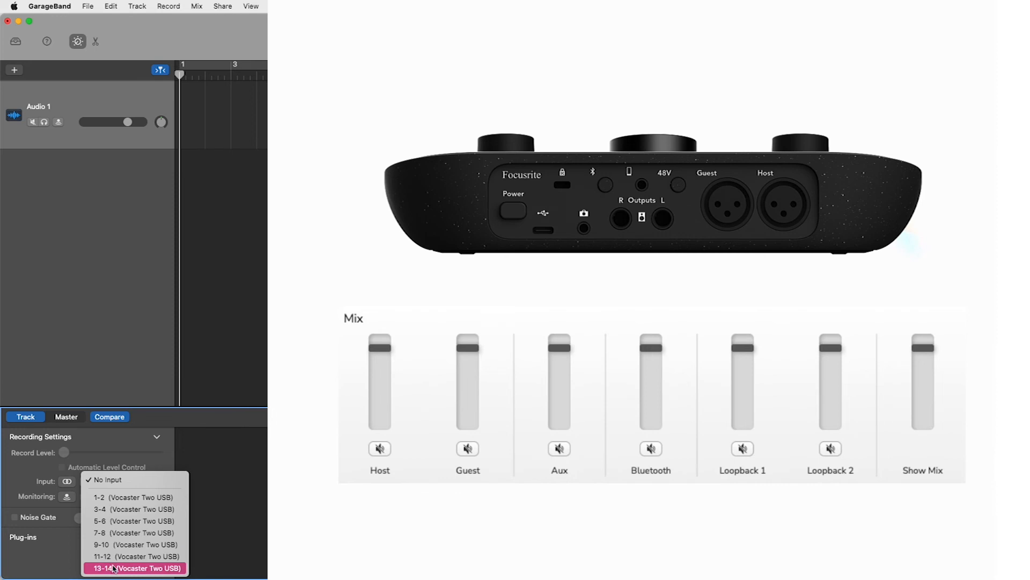
mouse_move(113, 558)
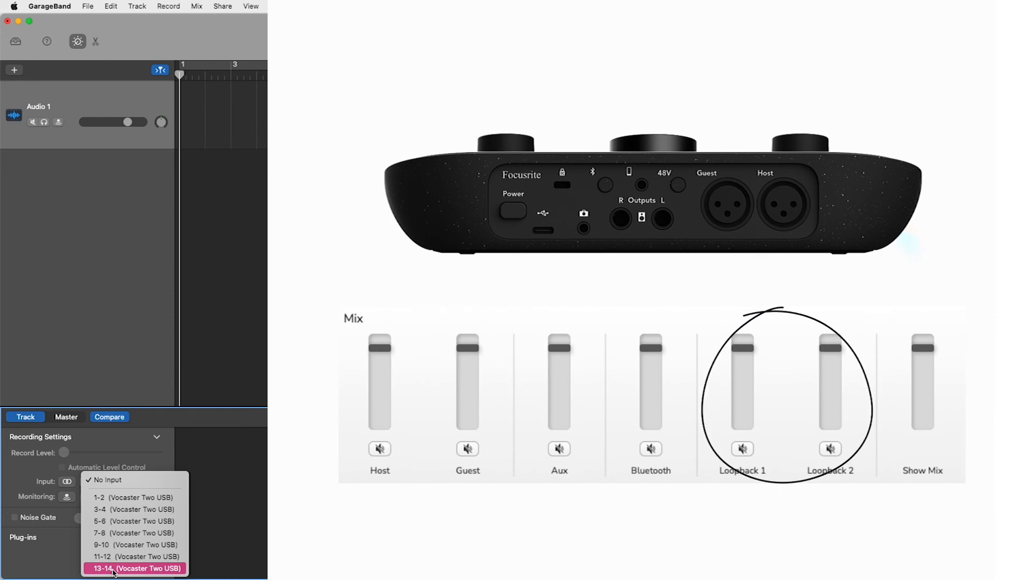
mouse_move(106, 555)
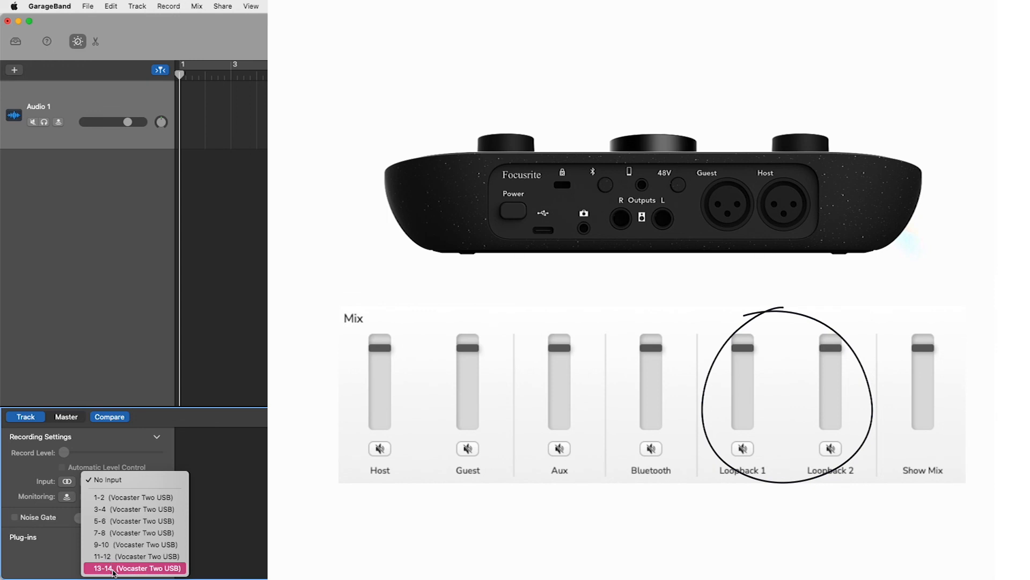
mouse_move(109, 556)
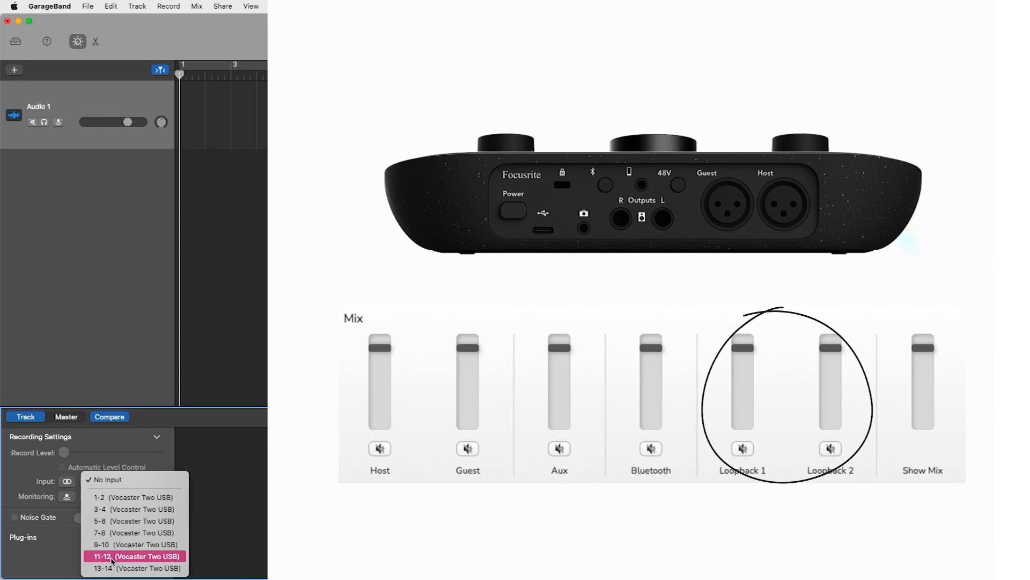